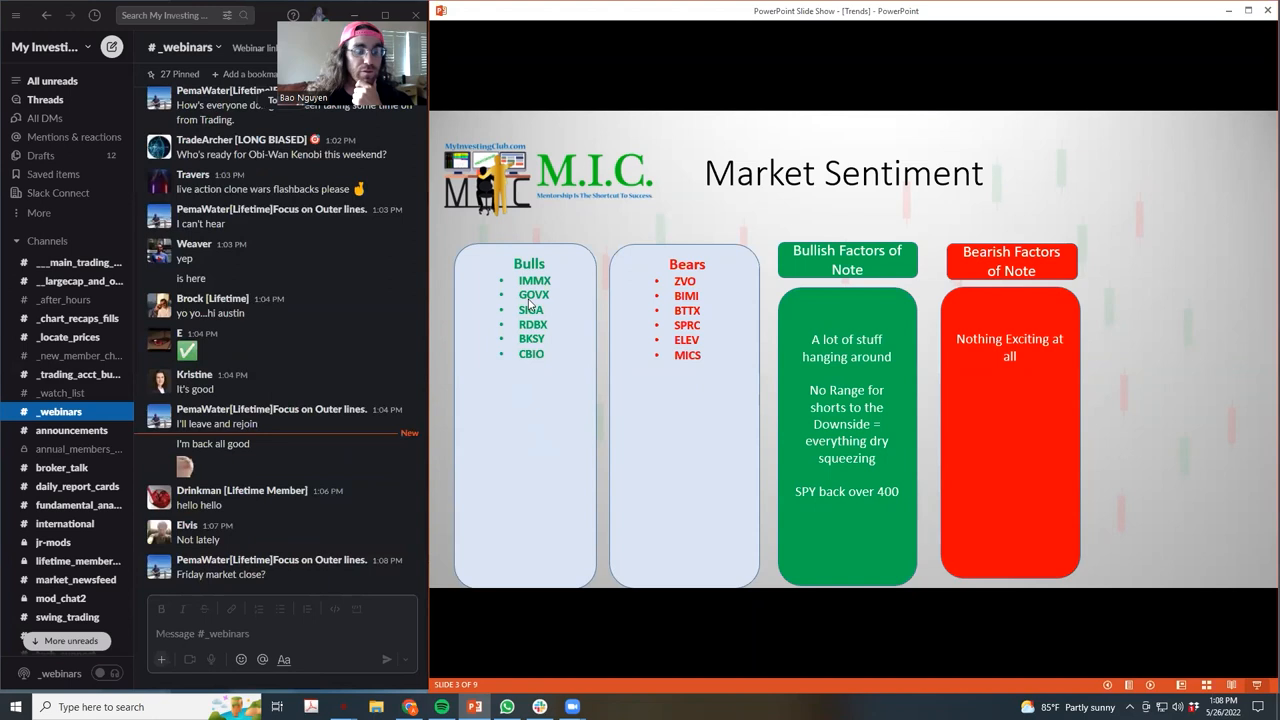
pyautogui.moveTo(515, 327)
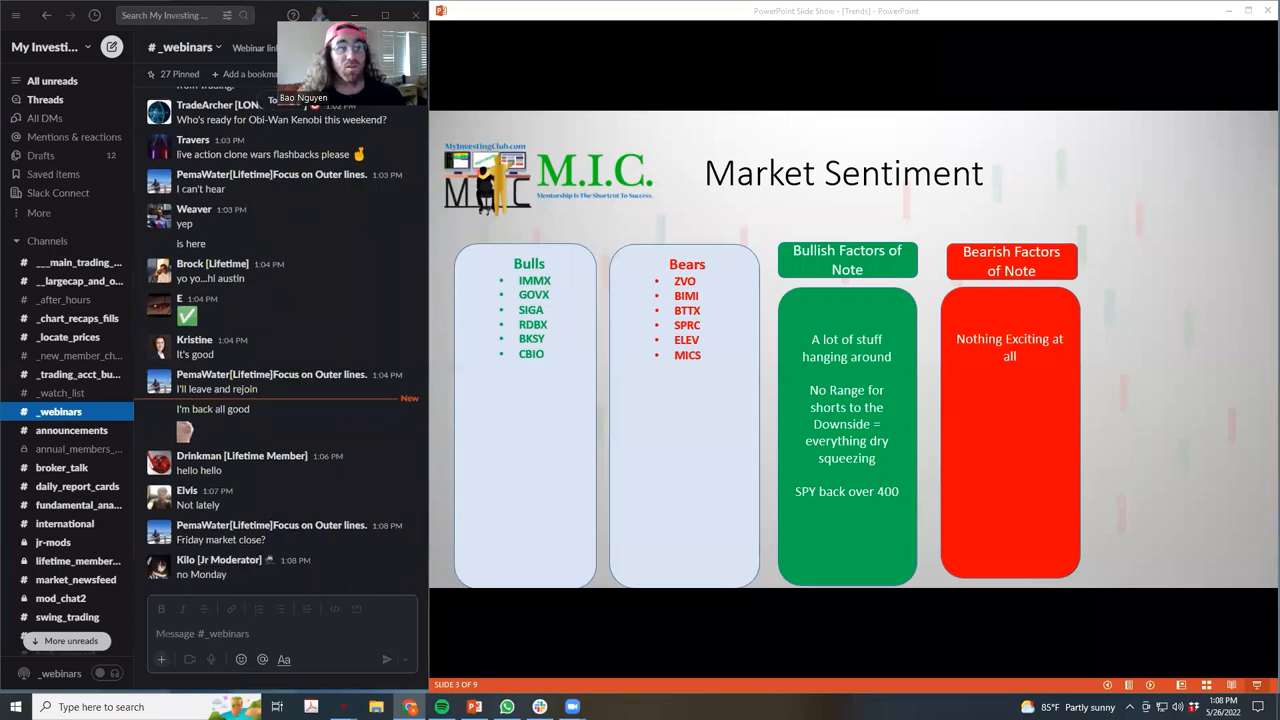
# Step: Advance the slide show from the Bulls and Bears slide to slide 4, Market Sentiment – Overall Market
pyautogui.scroll(-3)
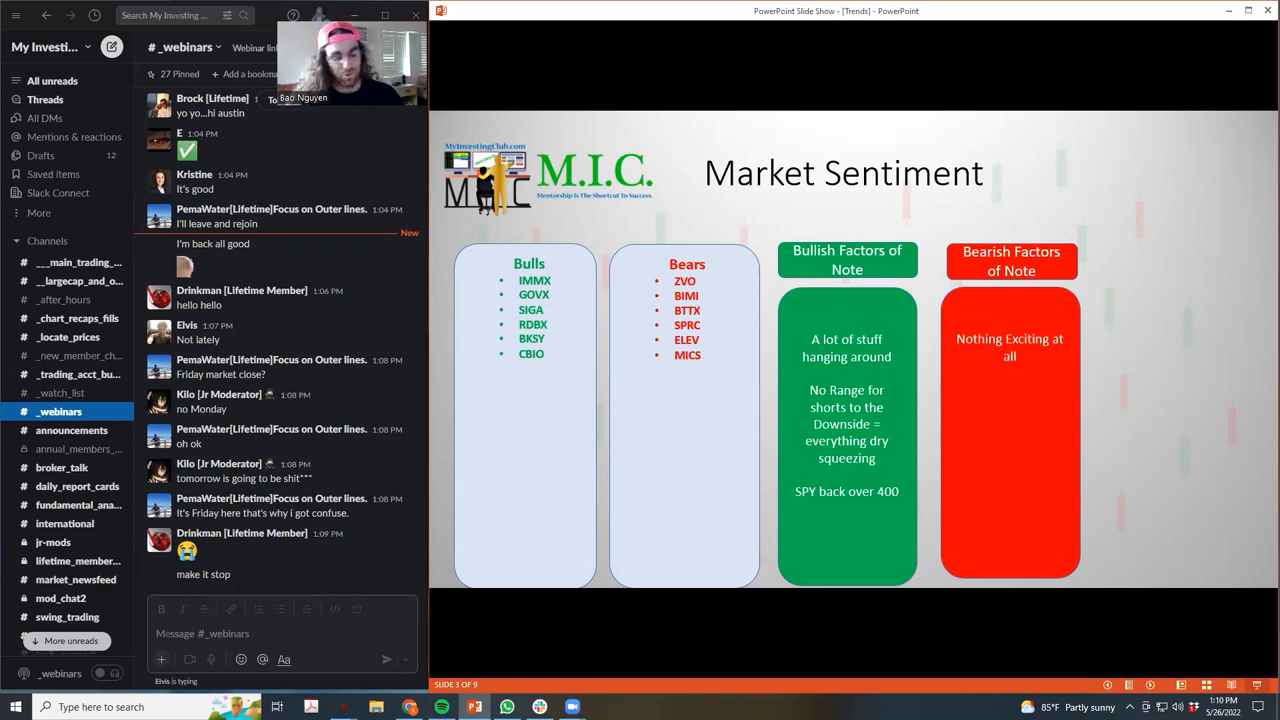
pyautogui.moveTo(988, 497)
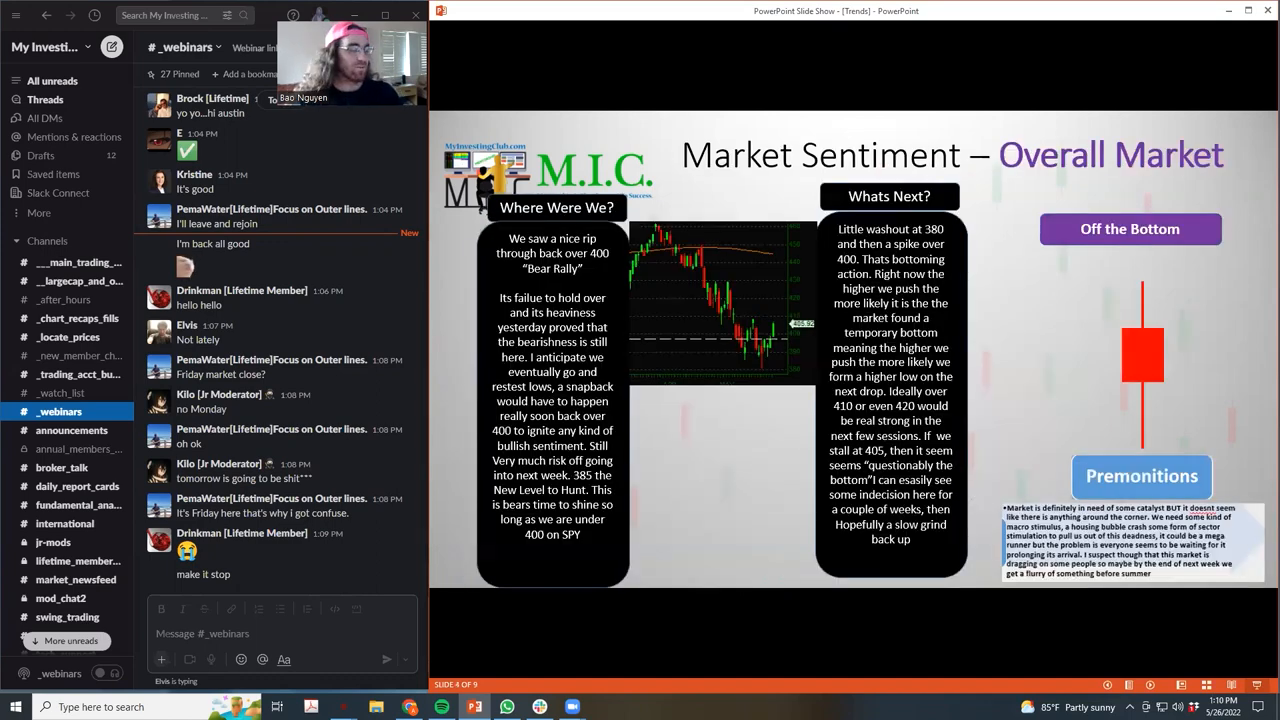
# Step: Leave the slide show and select slide 5, Market Sentiment – Theme, for editing
pyautogui.press('Right')
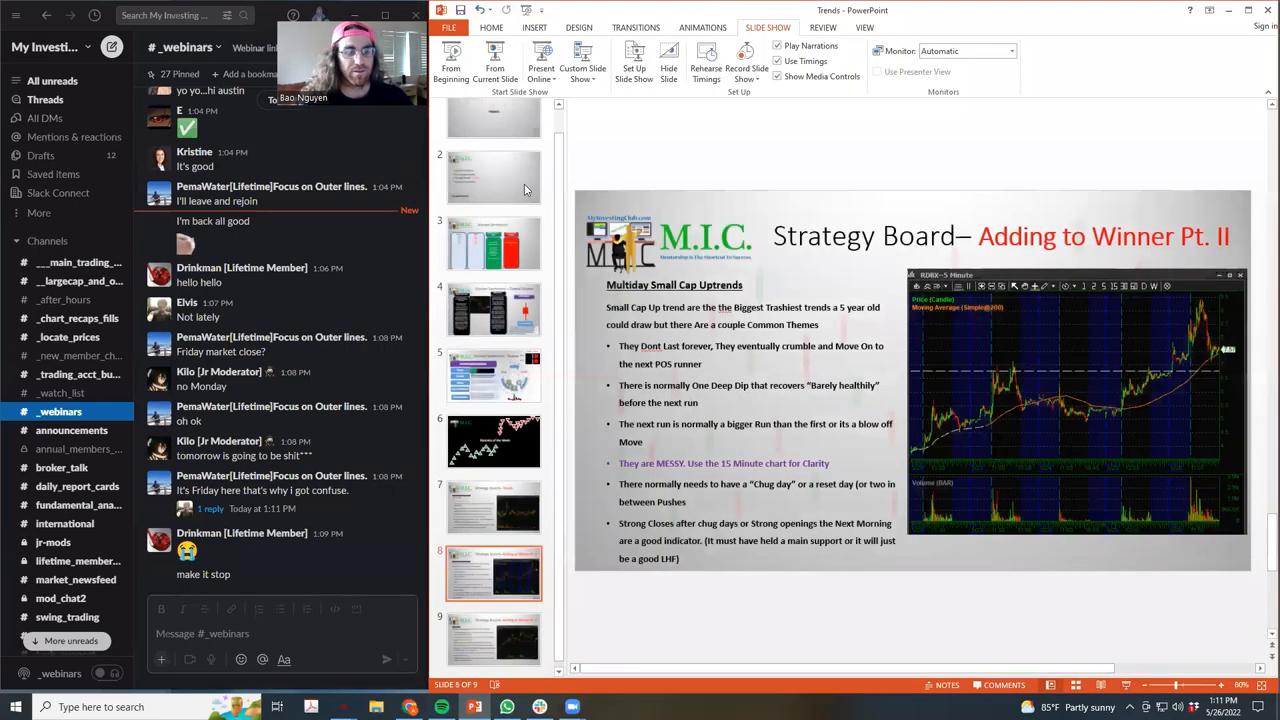
pyautogui.click(493, 375)
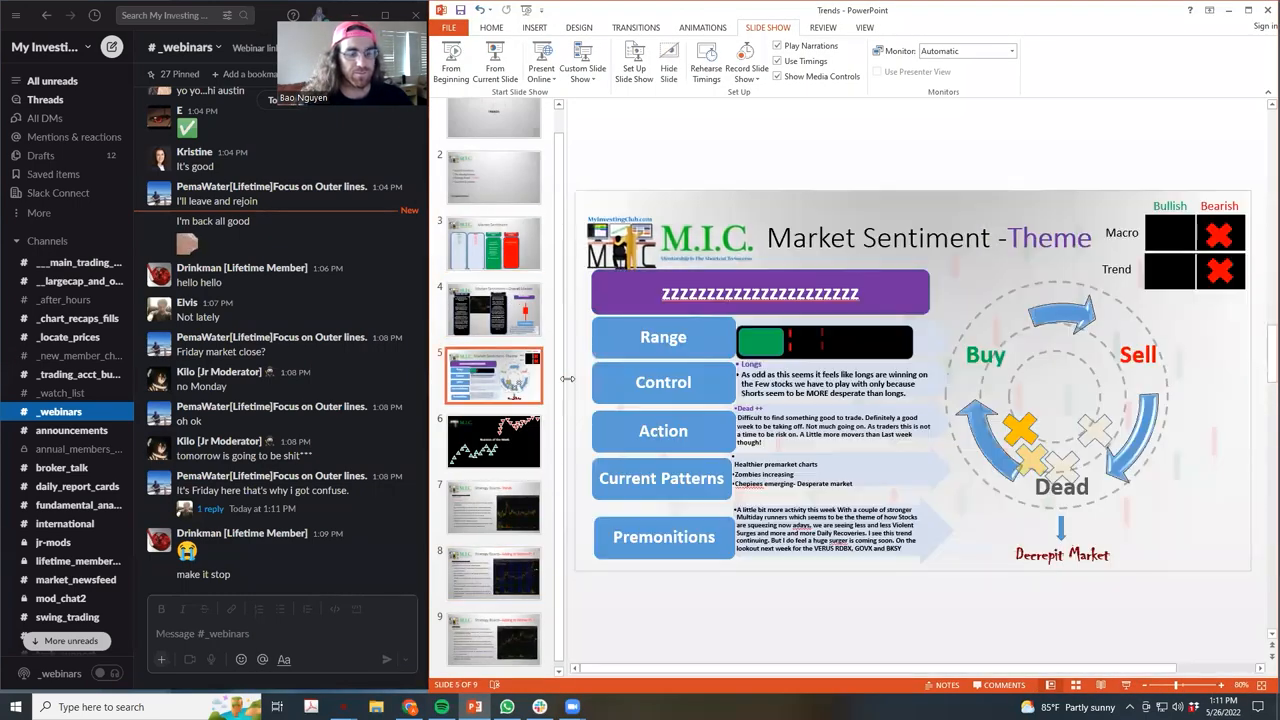